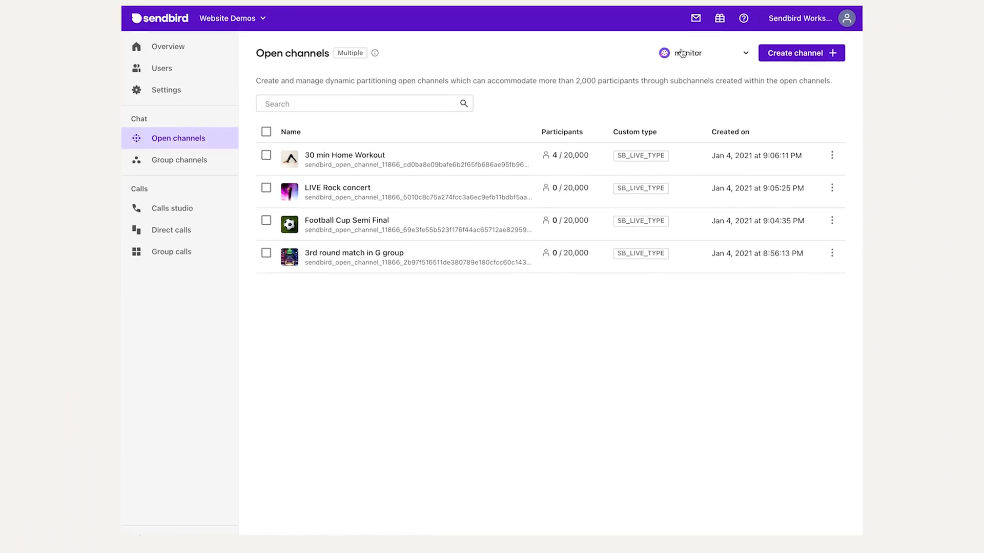
Open the Change channel information form for the 30 min Home Workout open channel.
click(832, 155)
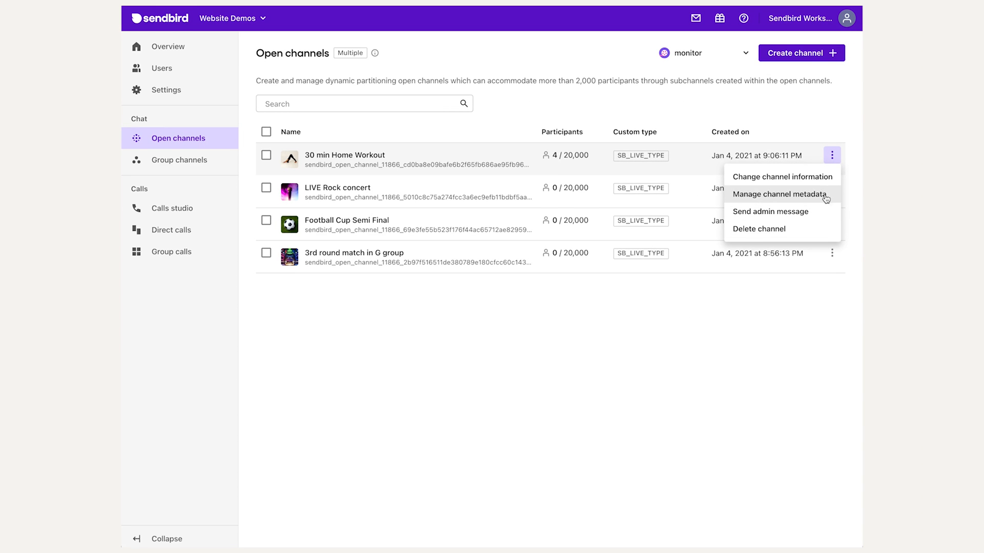
click(781, 176)
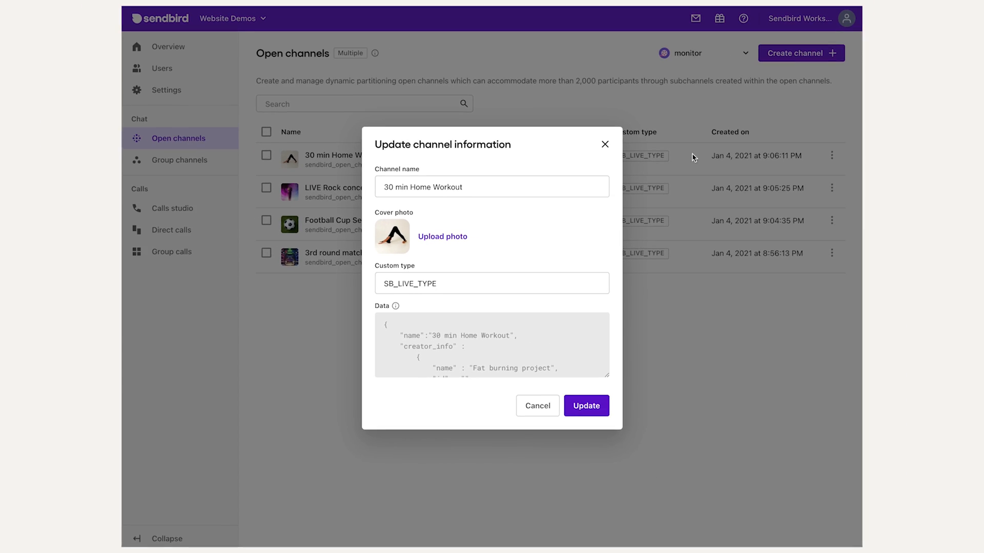
Try the metadata form with 'test' and an admin message 'Good mornin', cancelling both.
click(831, 156)
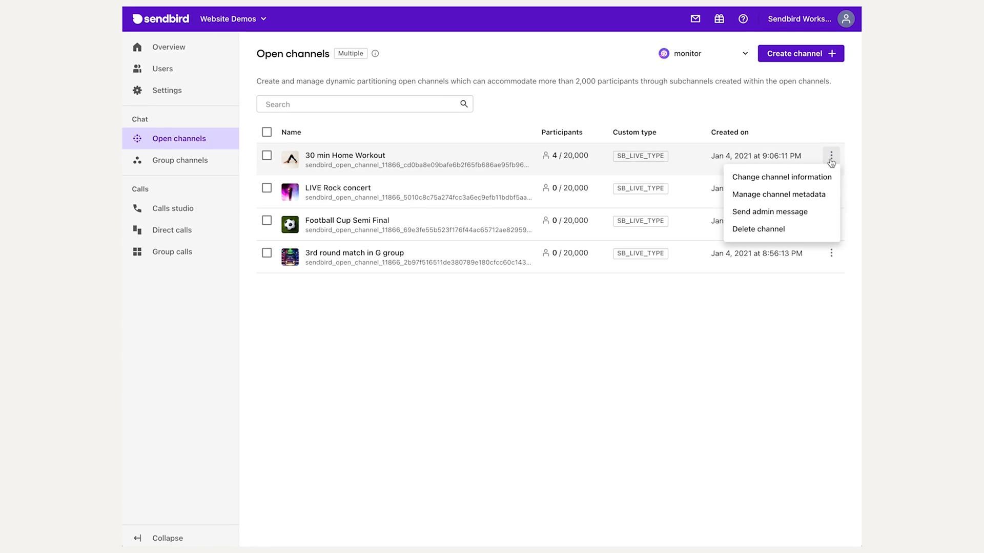
click(778, 194)
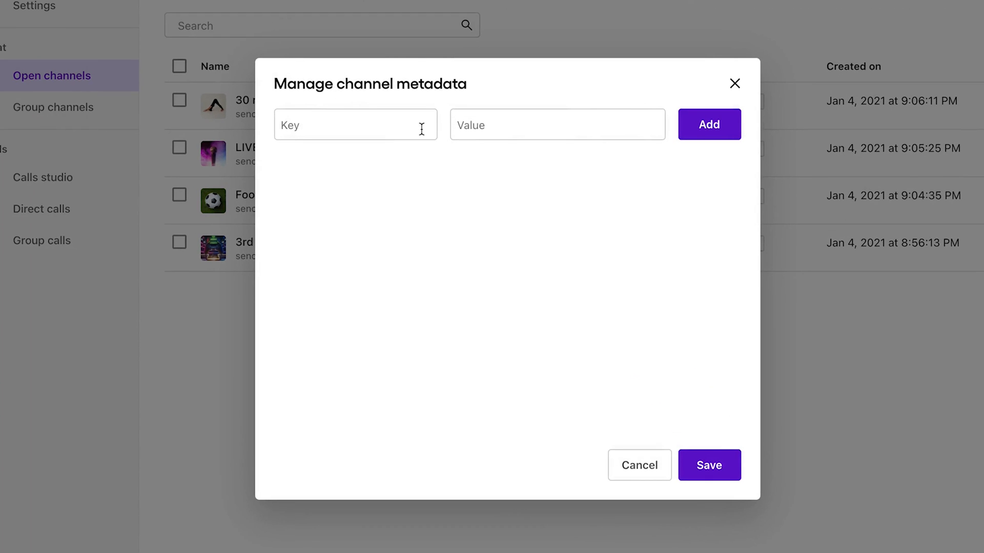
text(test)
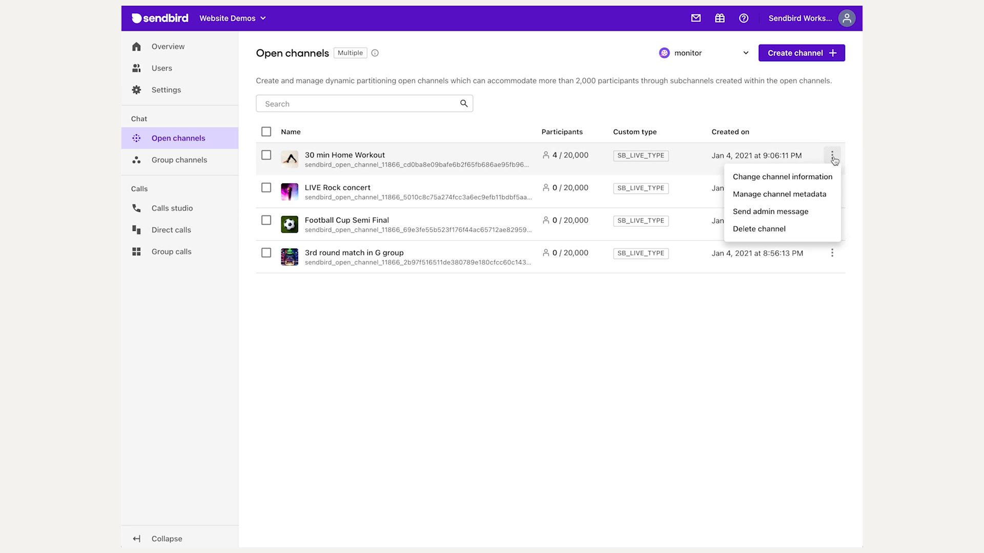
click(769, 211)
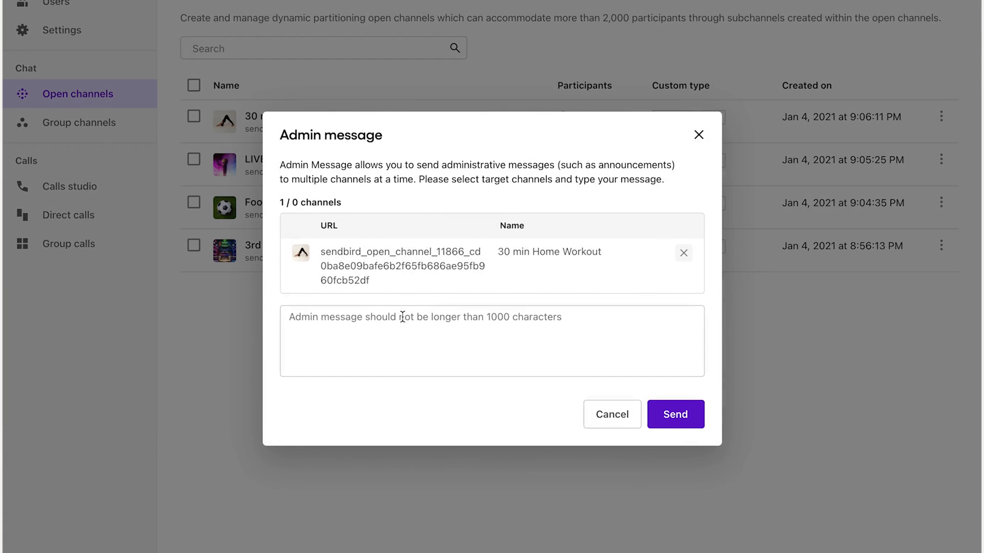
text(Good mornin)
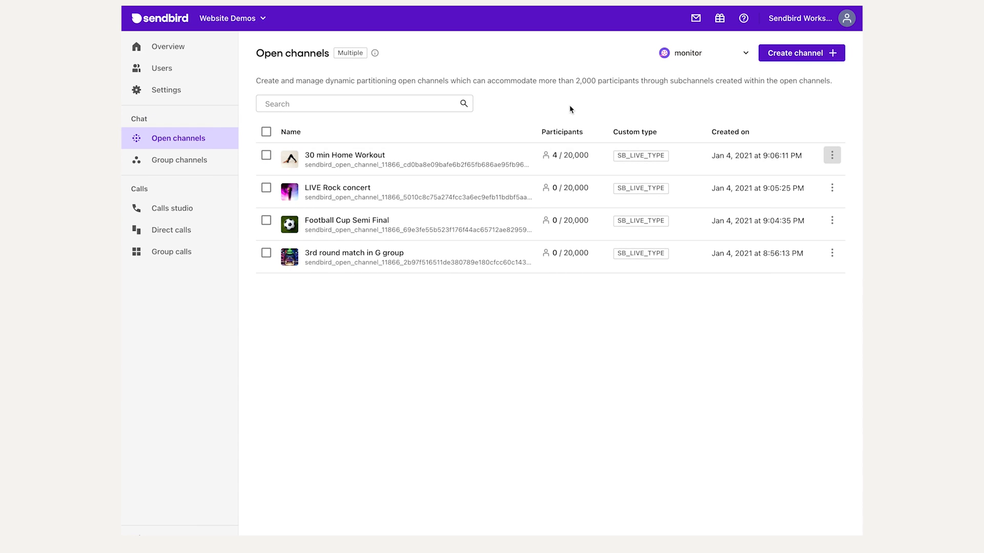
View the Group channels list, then the Website Demos general settings page.
click(179, 160)
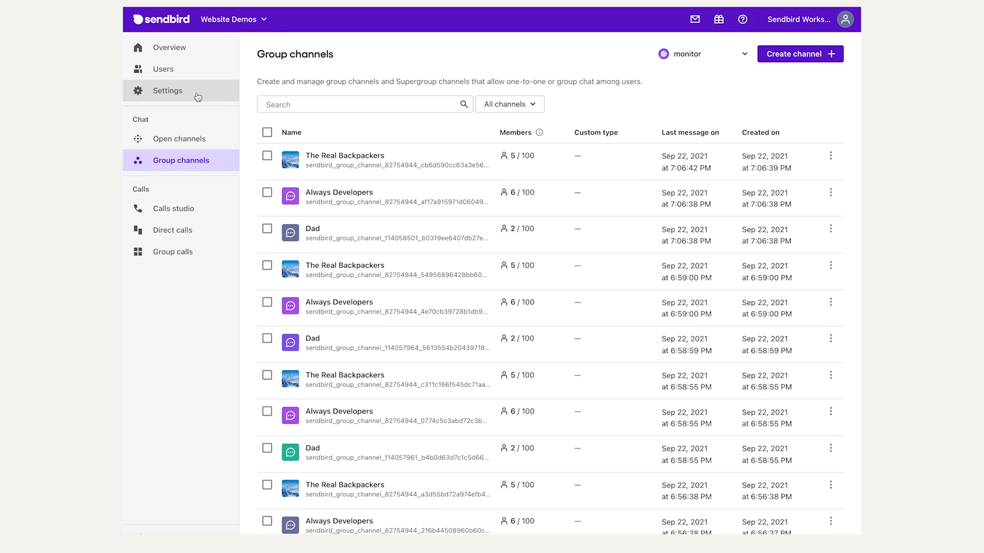
click(167, 90)
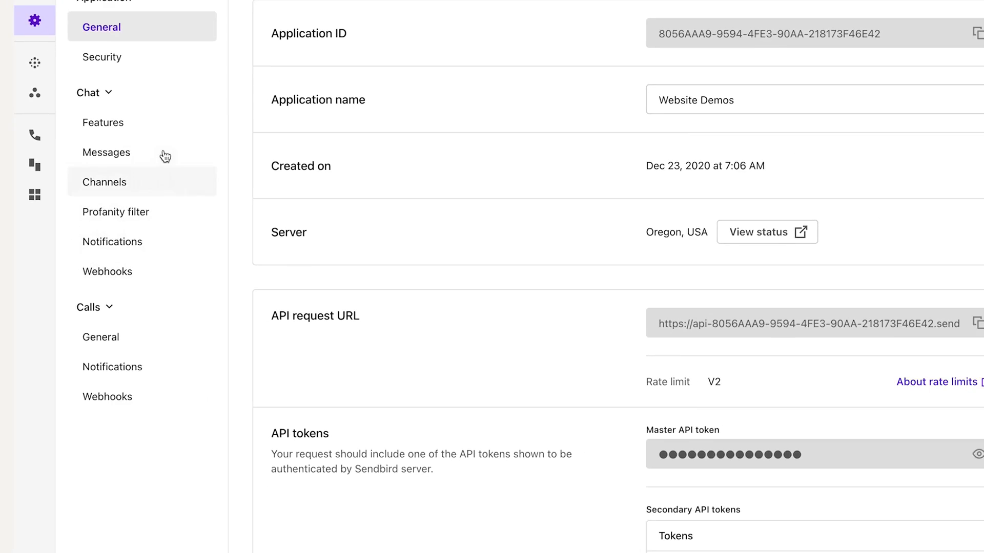
Switch on Webhooks in Chat Features, confirm, view its details, and return.
click(103, 122)
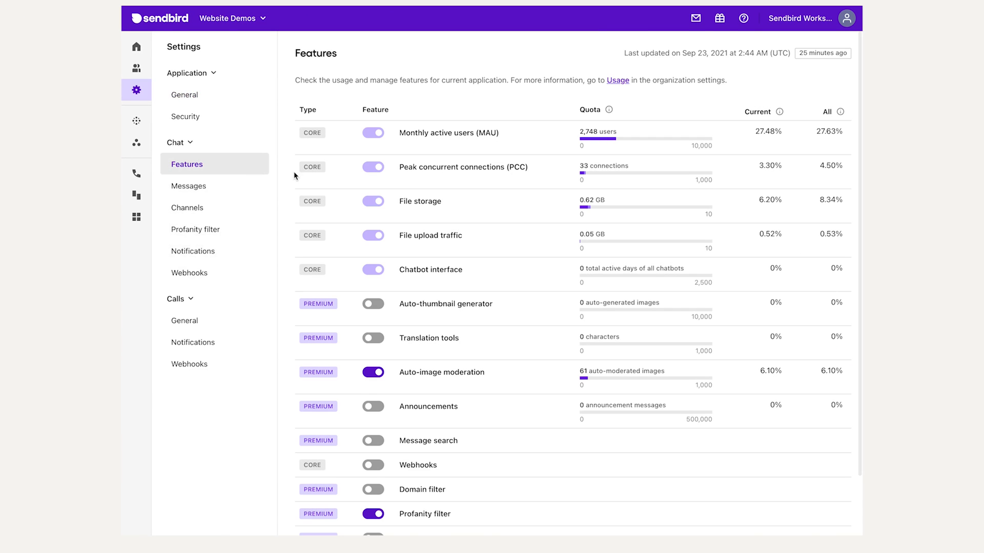
scroll(down, 3)
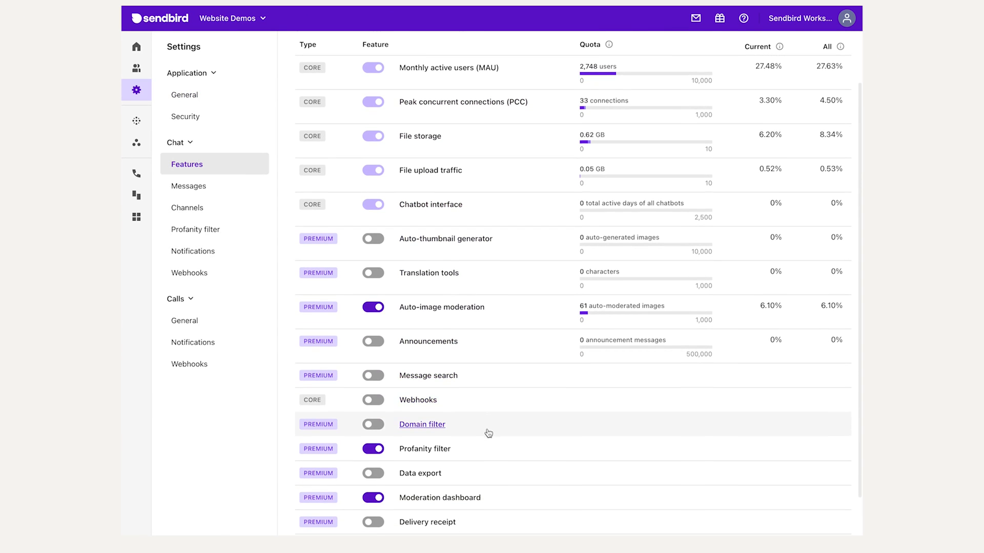
click(372, 399)
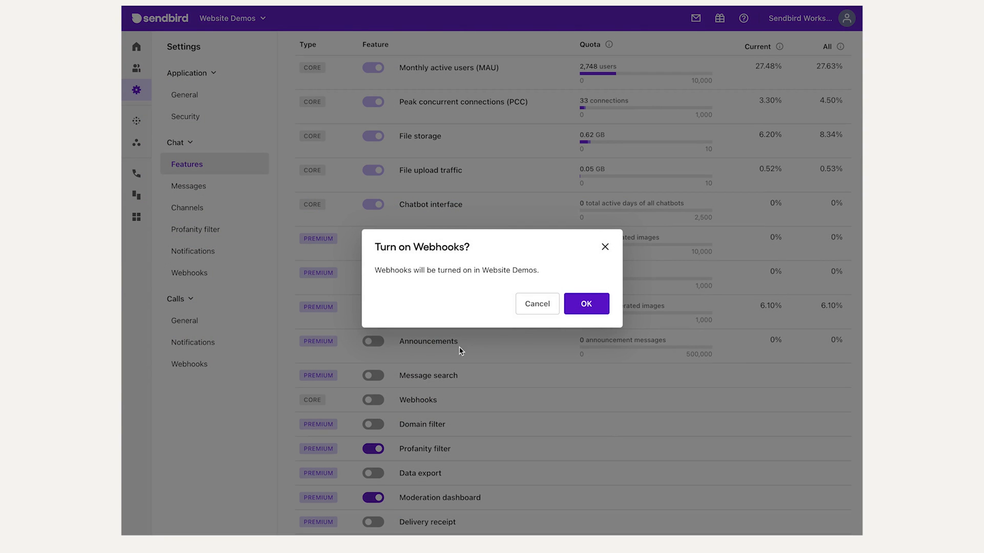
click(585, 304)
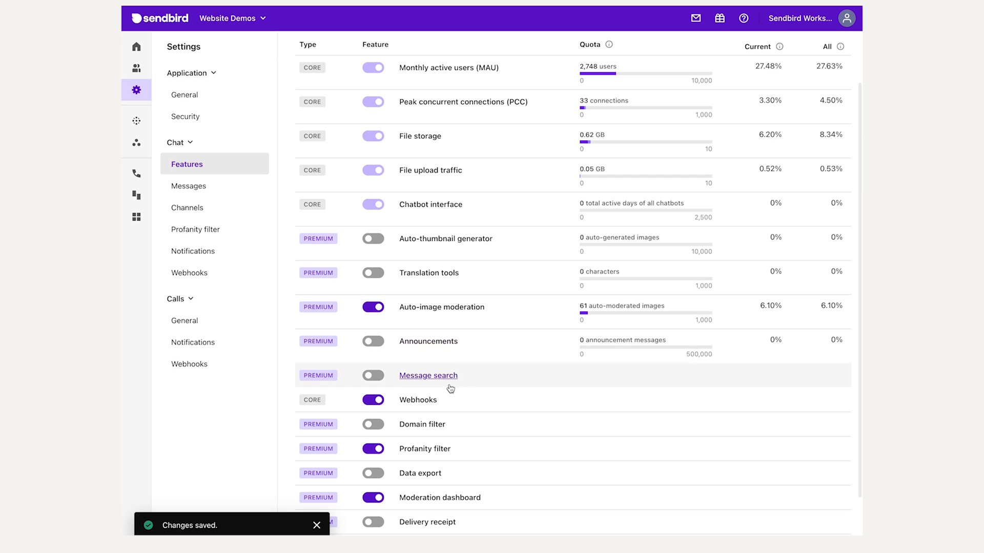
click(417, 400)
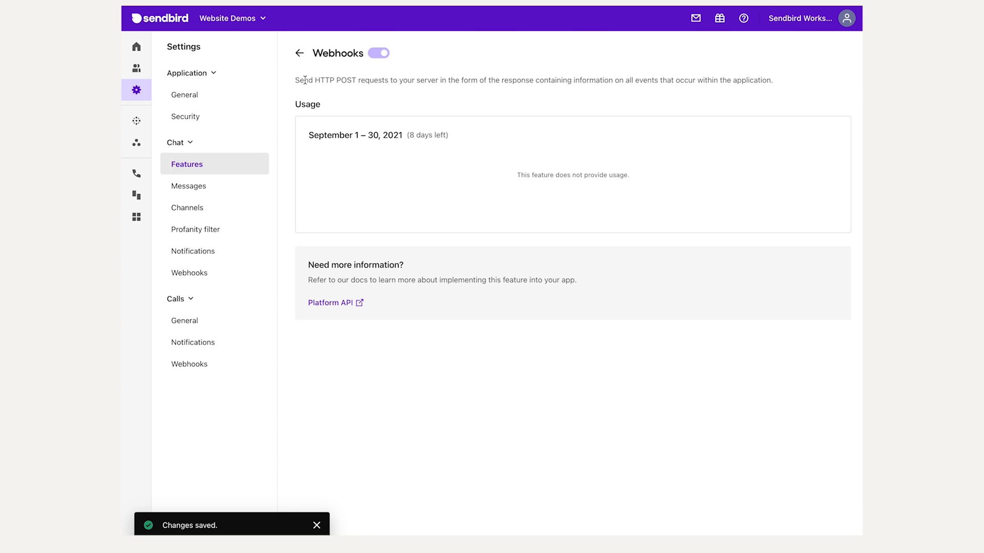
click(300, 53)
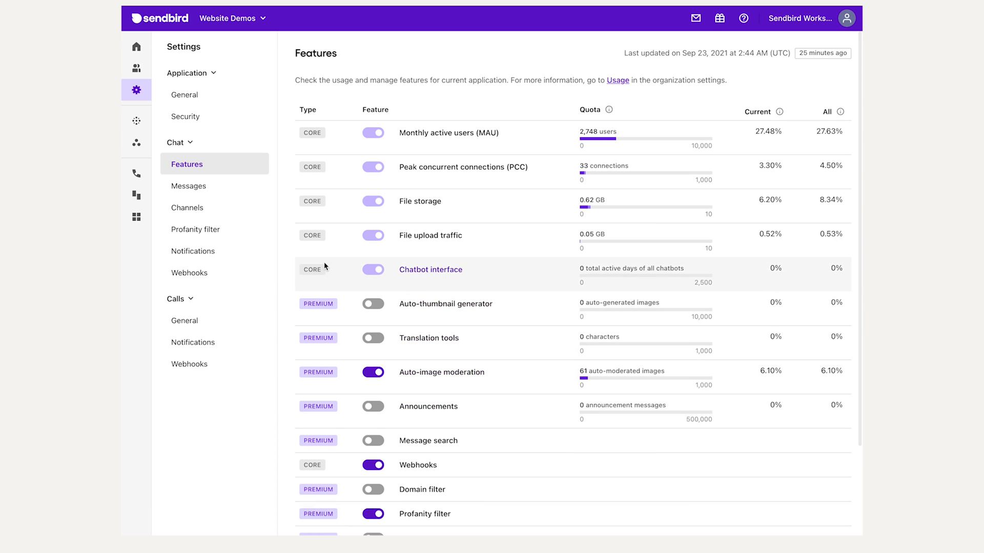
View the Chat Messages settings showing the 5000-character message limit.
click(189, 186)
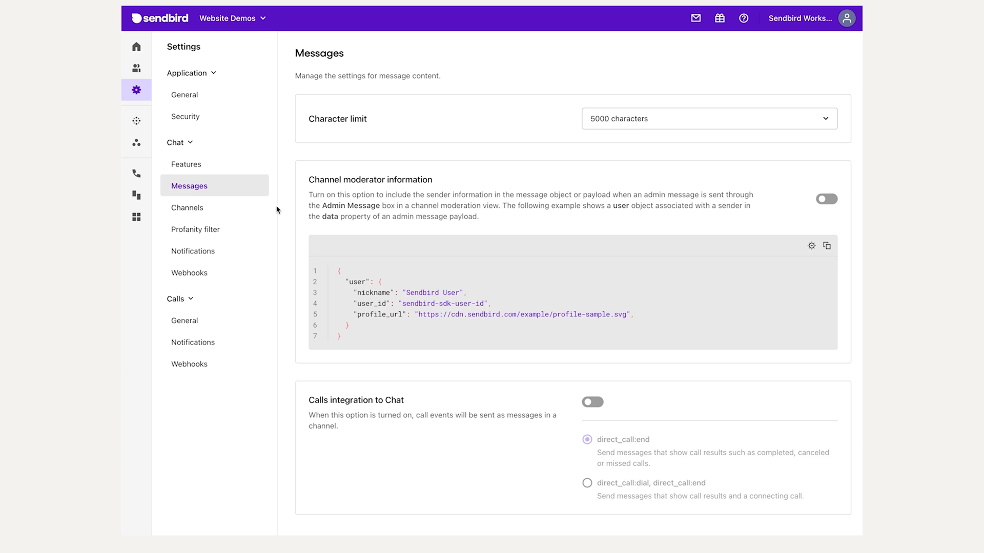
mouse_move(282, 218)
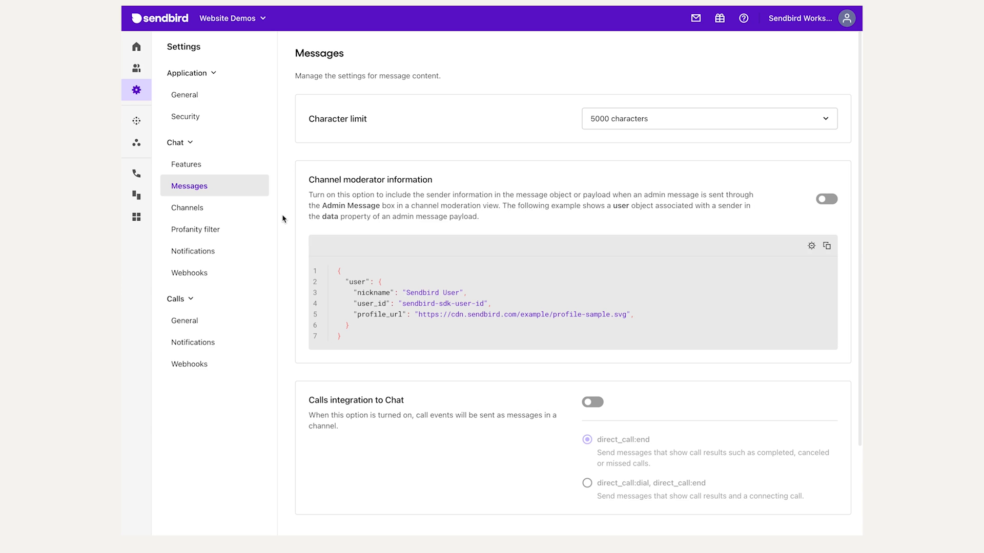
Toggle the 'User leaves a channel by' auto message on and off, then view Profanity filter.
click(188, 207)
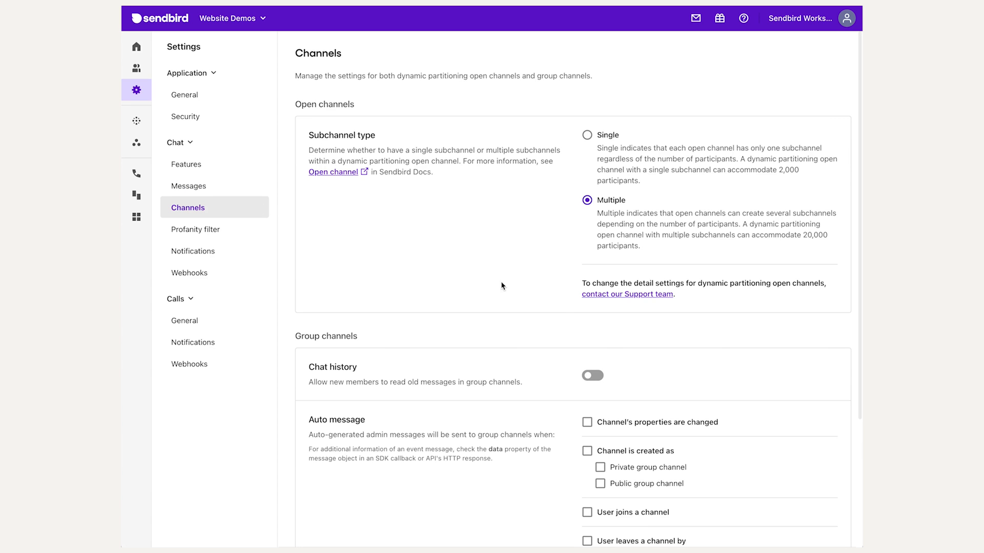
mouse_move(610, 385)
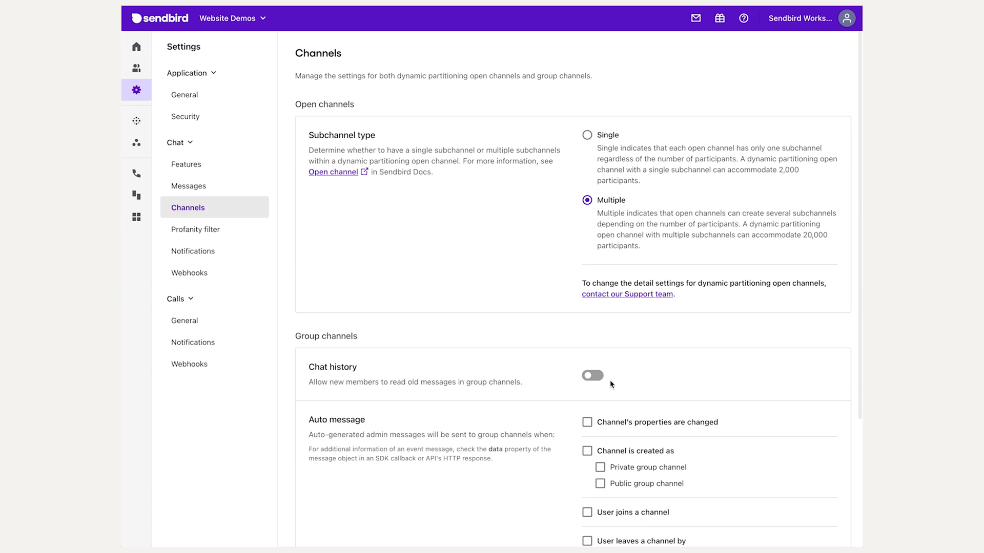
scroll(down, 3)
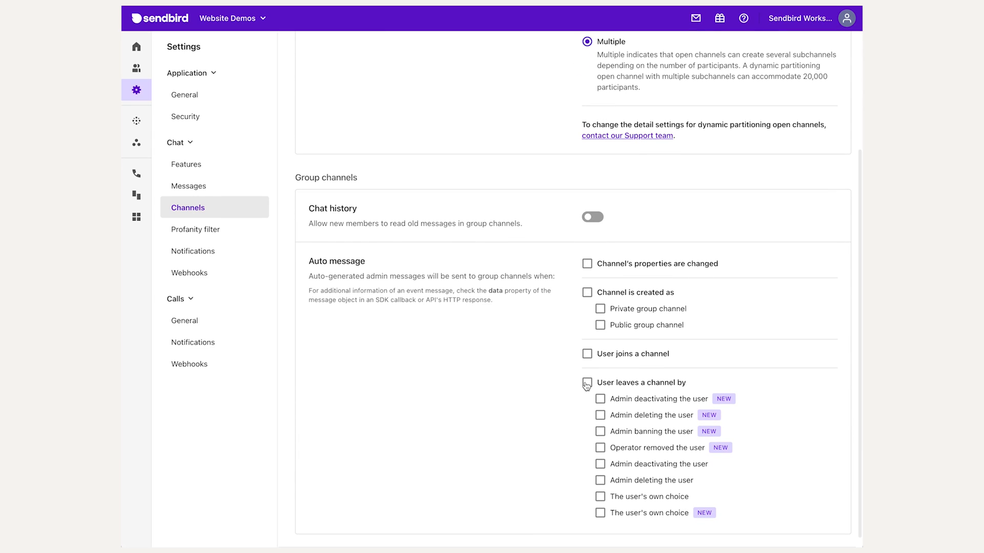
click(587, 383)
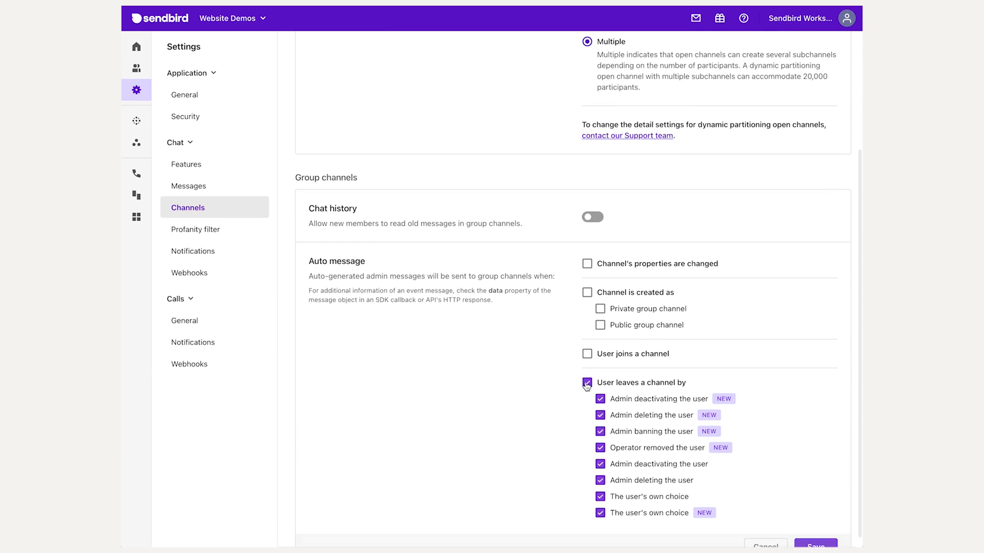
click(587, 382)
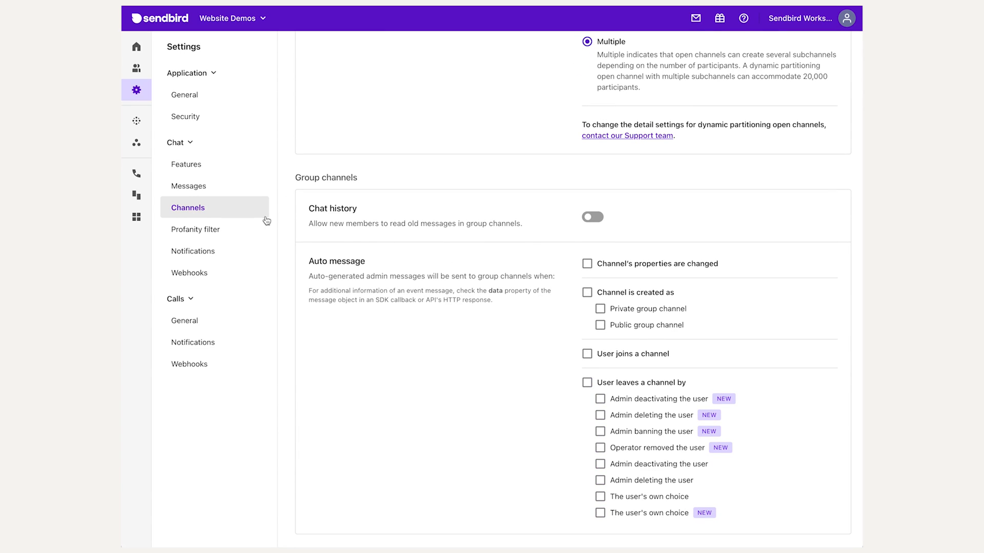
click(195, 229)
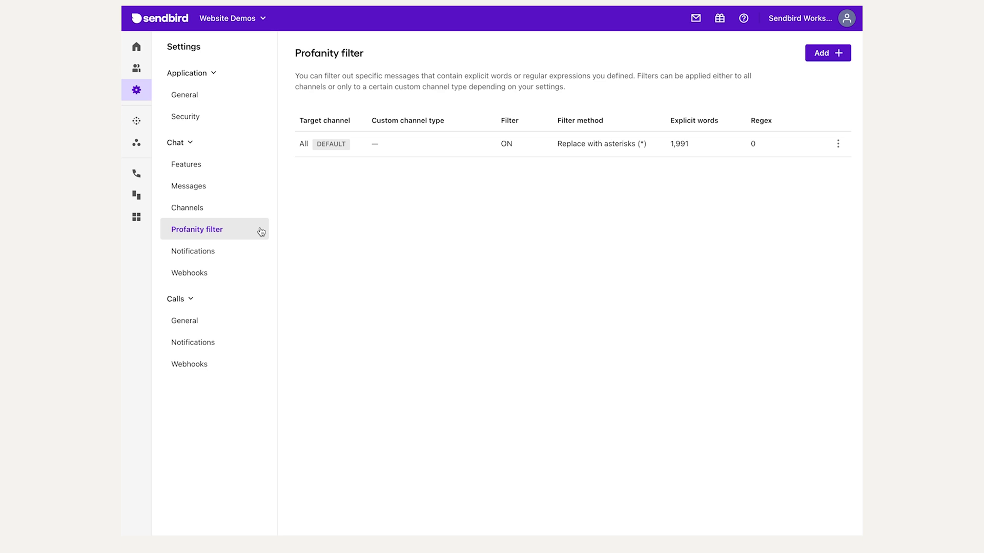
Scroll through the Chat Notifications settings, then view the Webhooks settings page.
click(193, 251)
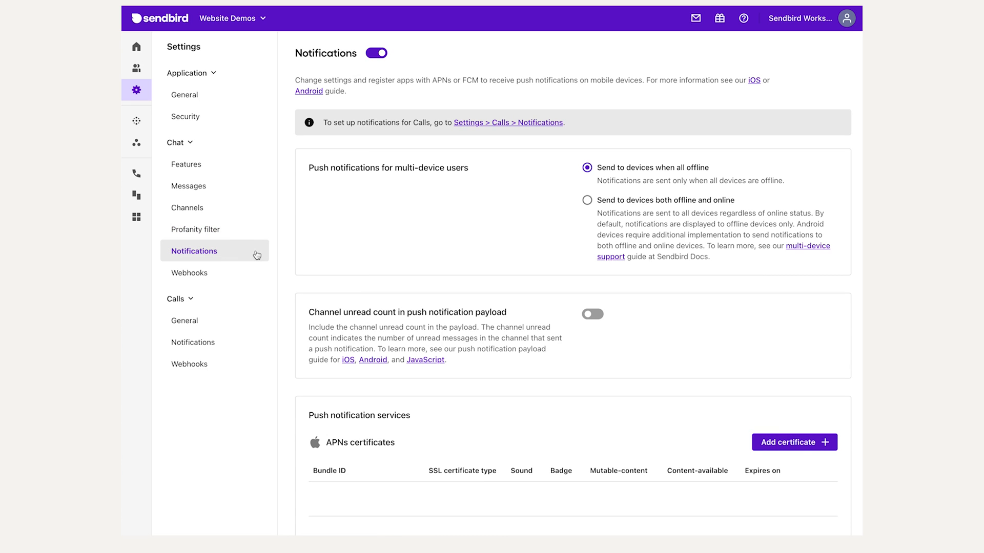
scroll(down, 3)
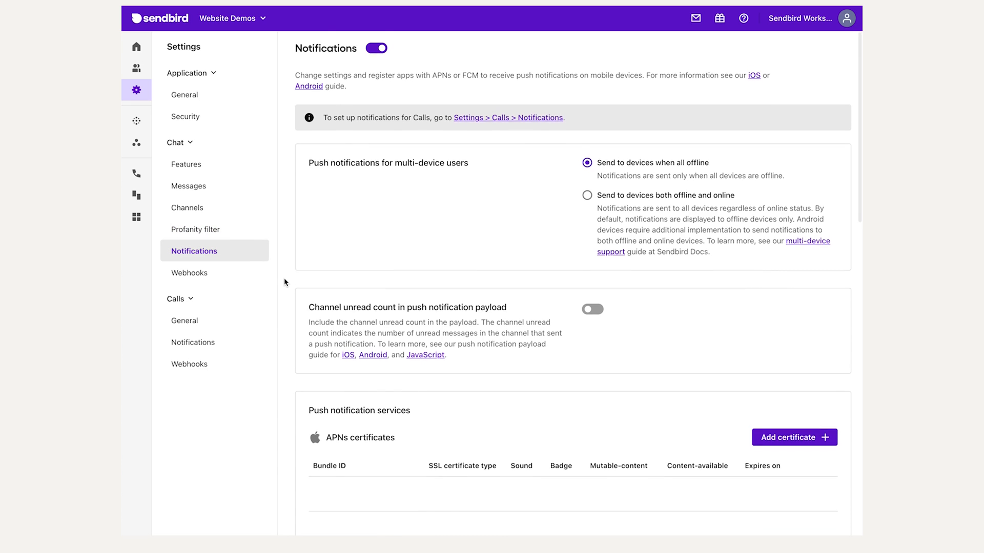
scroll(down, 3)
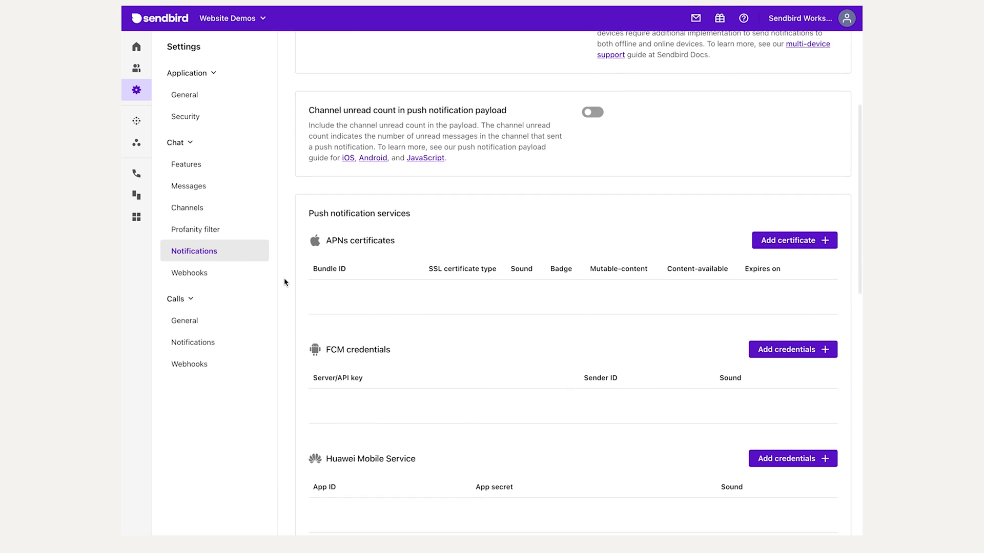
scroll(down, 3)
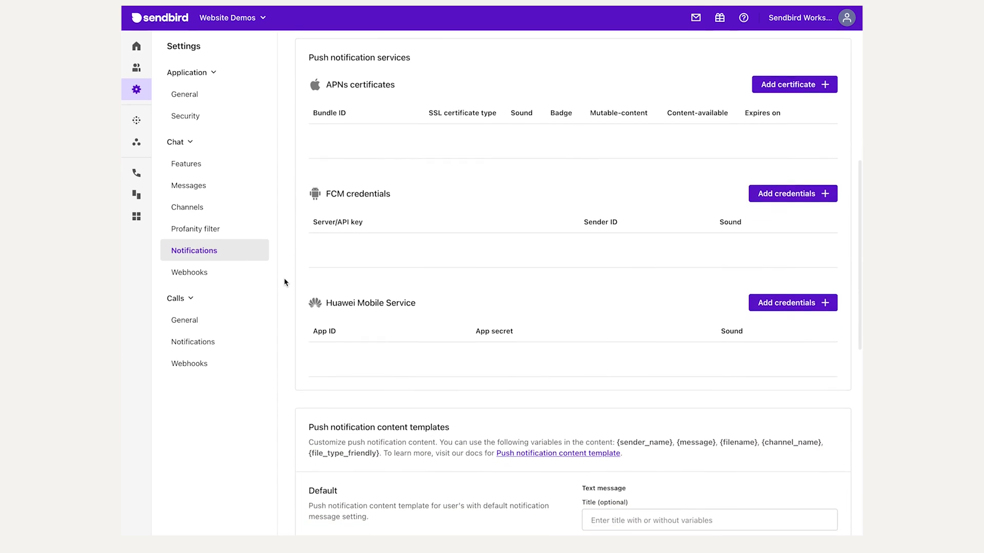
scroll(down, 3)
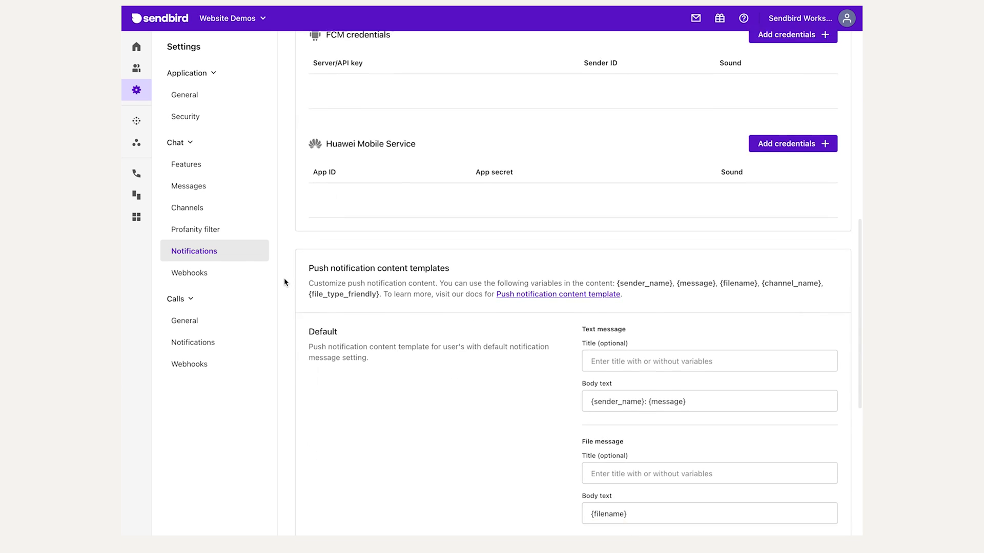
scroll(down, 3)
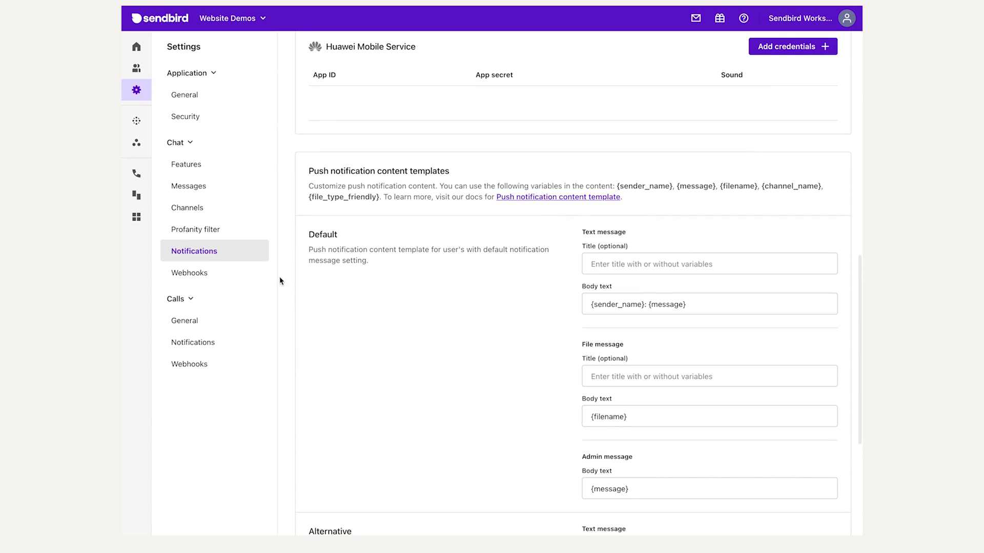
click(190, 272)
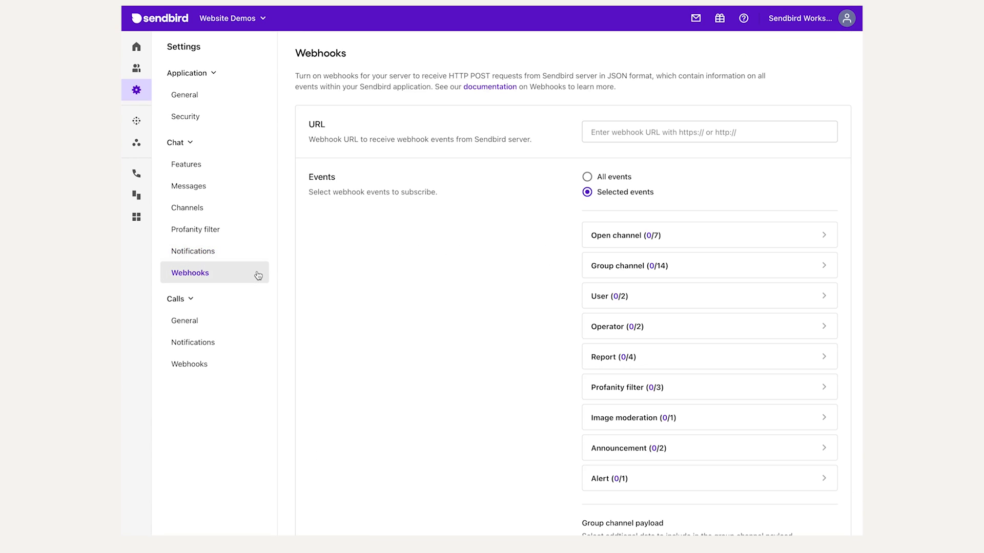